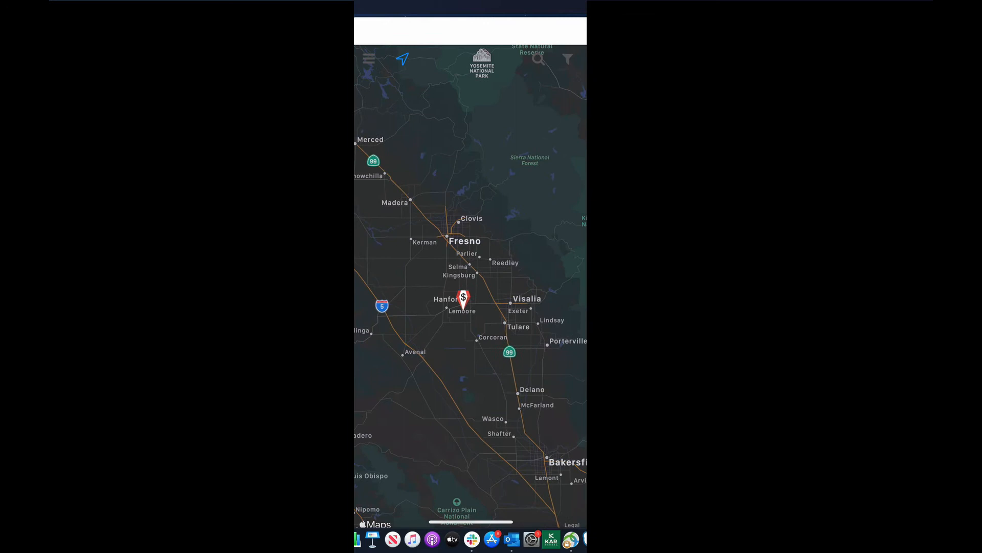
View the lead details for the 2002 Jeep Liberty Sport from its map pin near Hanford.
left_click(464, 299)
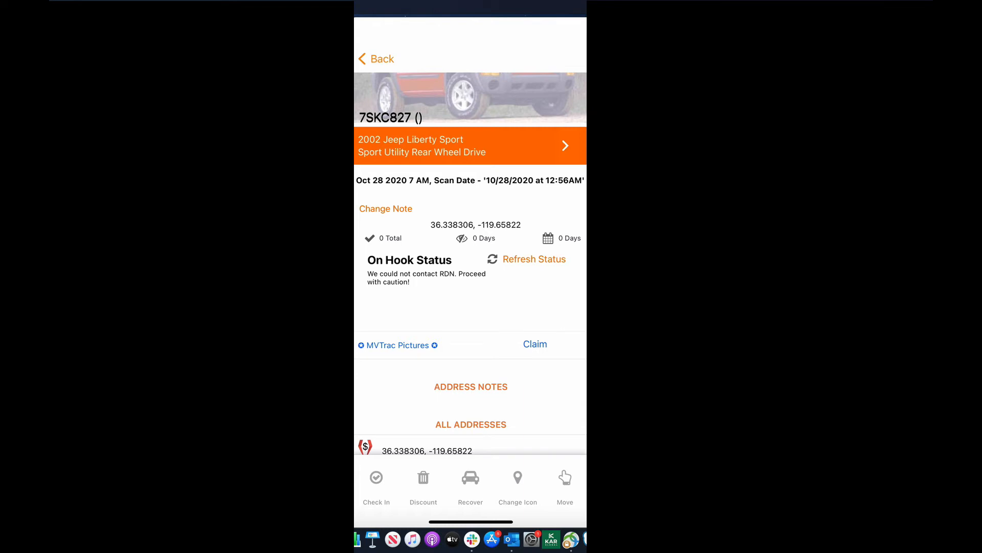
Claim the Jeep Liberty lead as a new RDN case and start recovery on it.
left_click(535, 344)
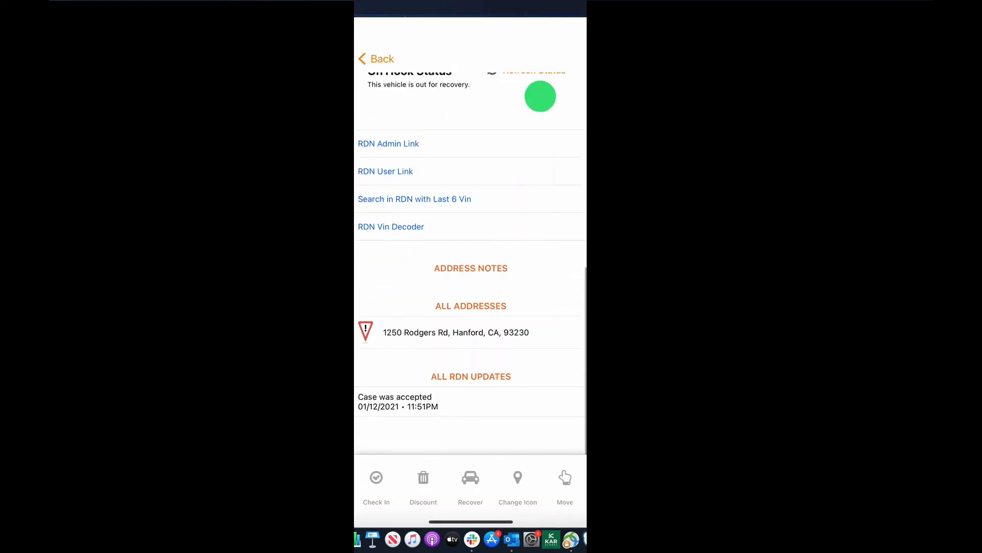
scroll("down", 3)
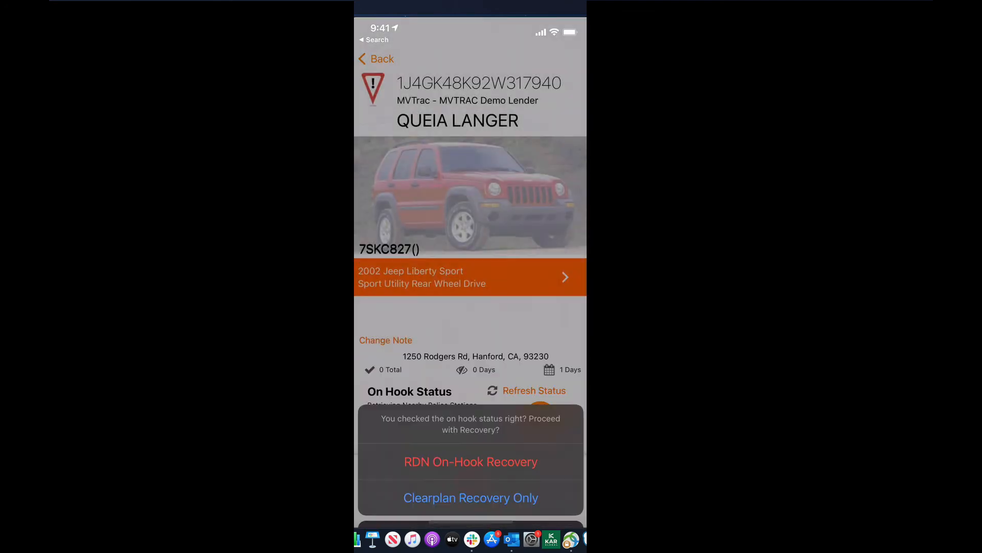
Proceed with RDN On-Hook Recovery, bringing up the recovery form on the Address tab.
left_click(471, 462)
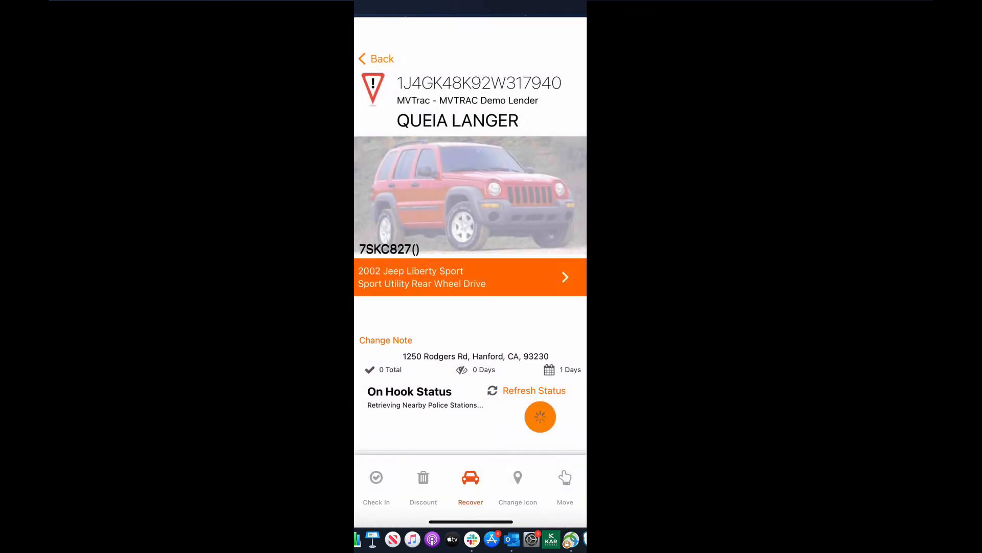
left_click(471, 482)
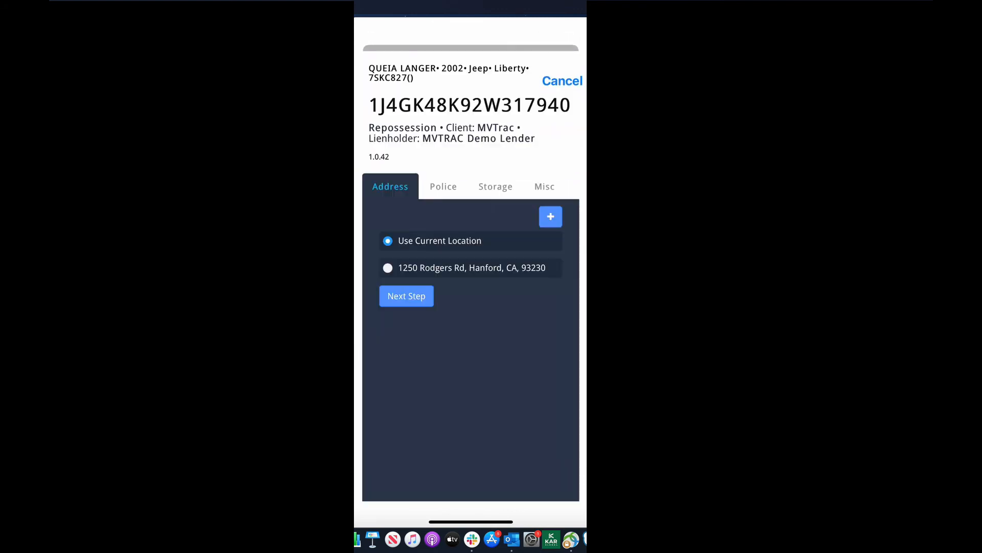